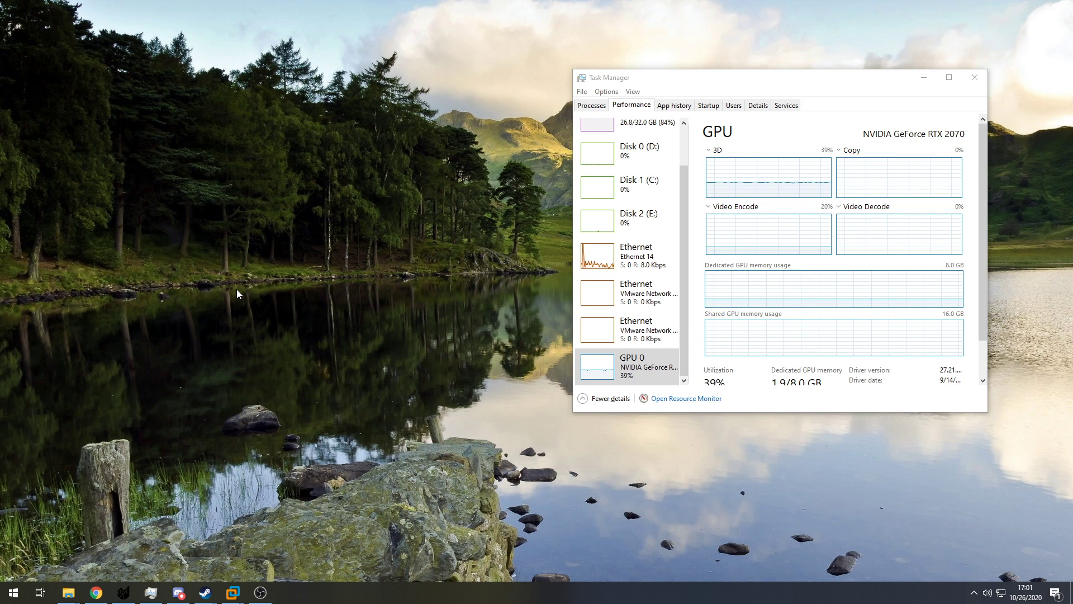
pyautogui.moveTo(245, 313)
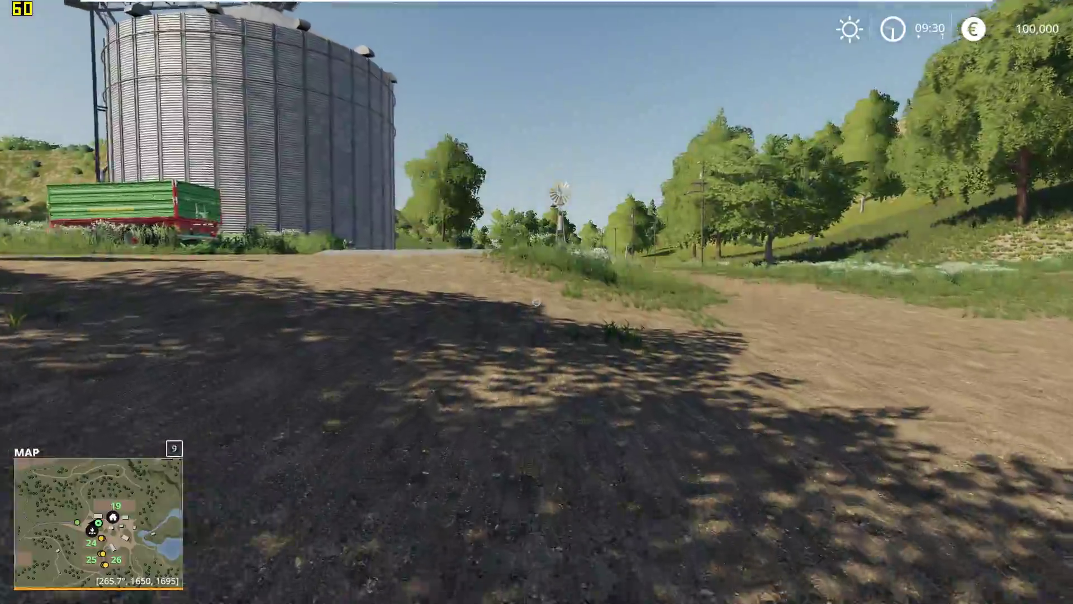
# Walk down the dirt track past the pylon to the paved road.
pyautogui.press('w')
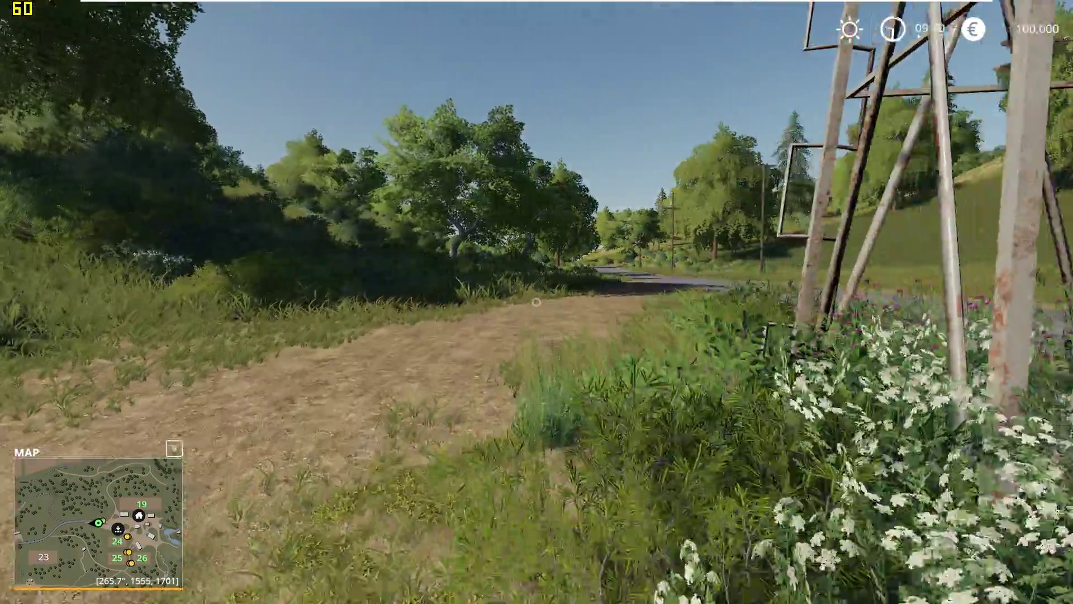
pyautogui.moveTo(536, 302)
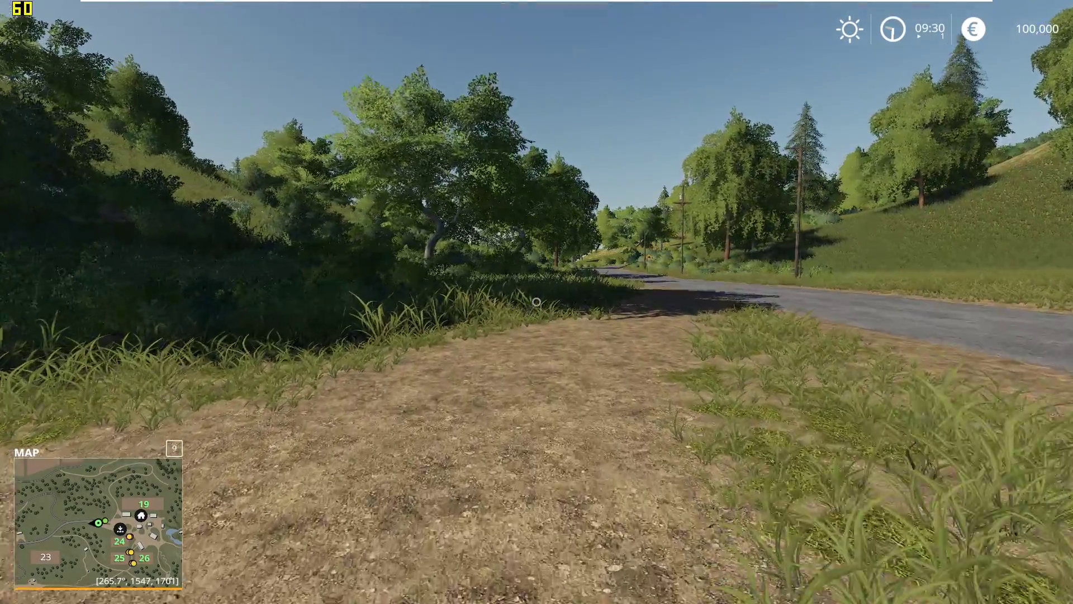
pyautogui.moveTo(537, 301)
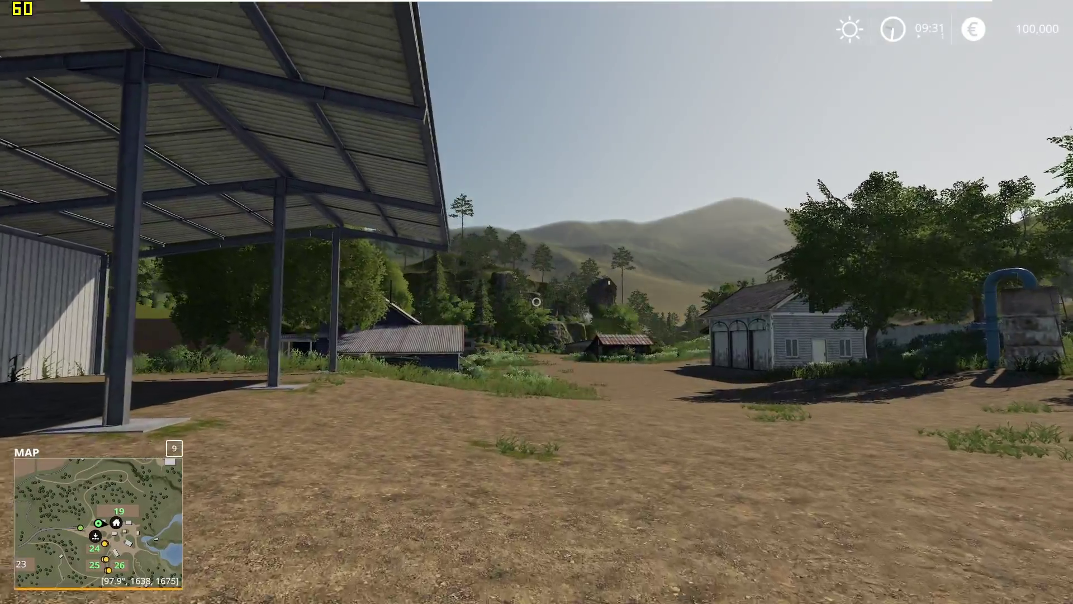
pyautogui.moveTo(537, 302)
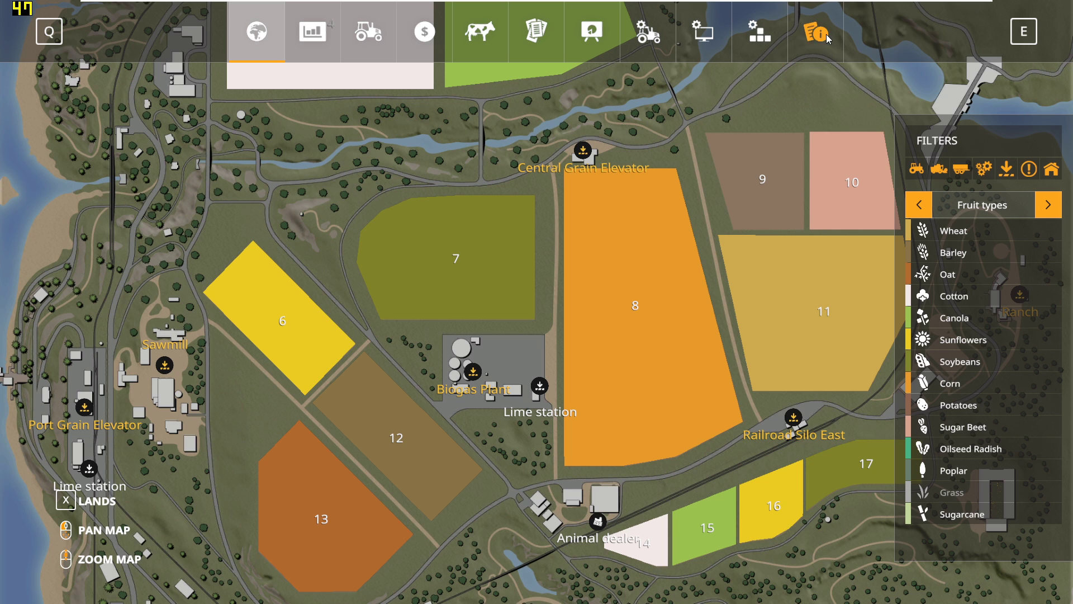
# Quit the game without saving, glance at Options, and return to the title menu.
pyautogui.click(702, 32)
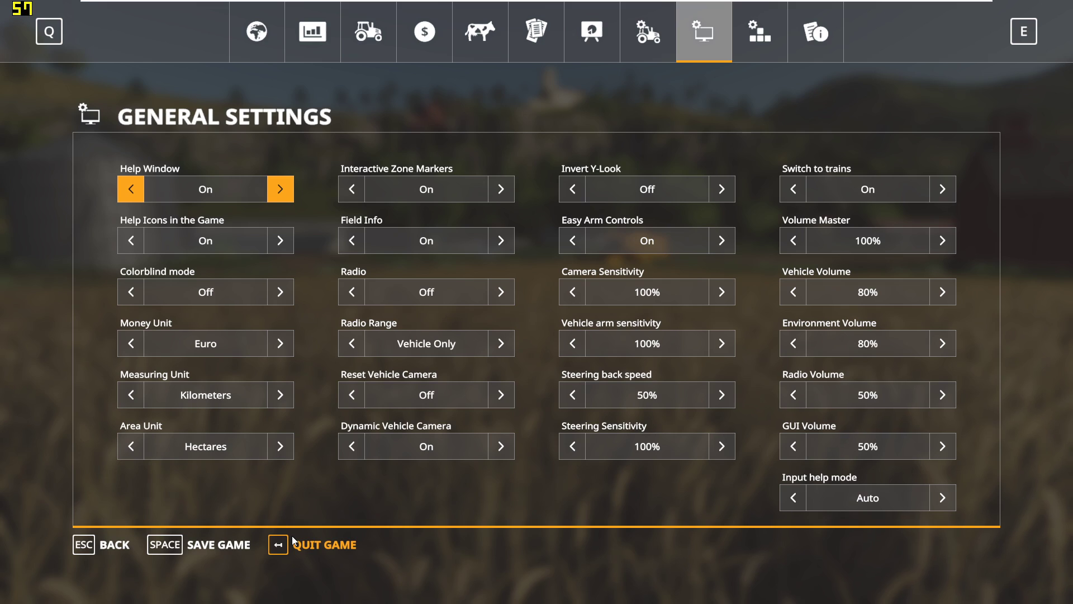
pyautogui.click(278, 544)
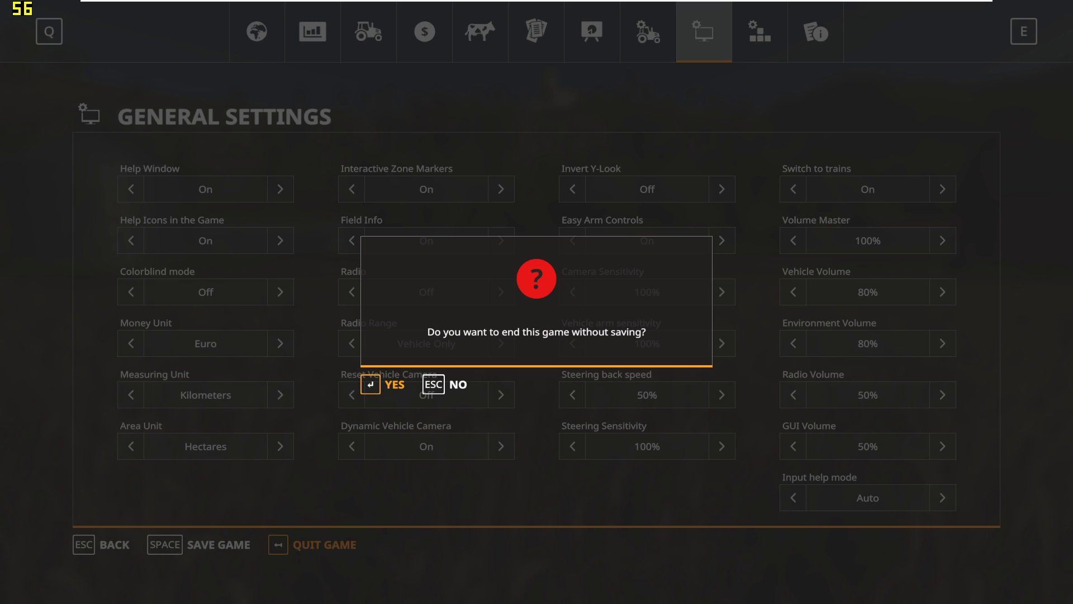
pyautogui.click(391, 384)
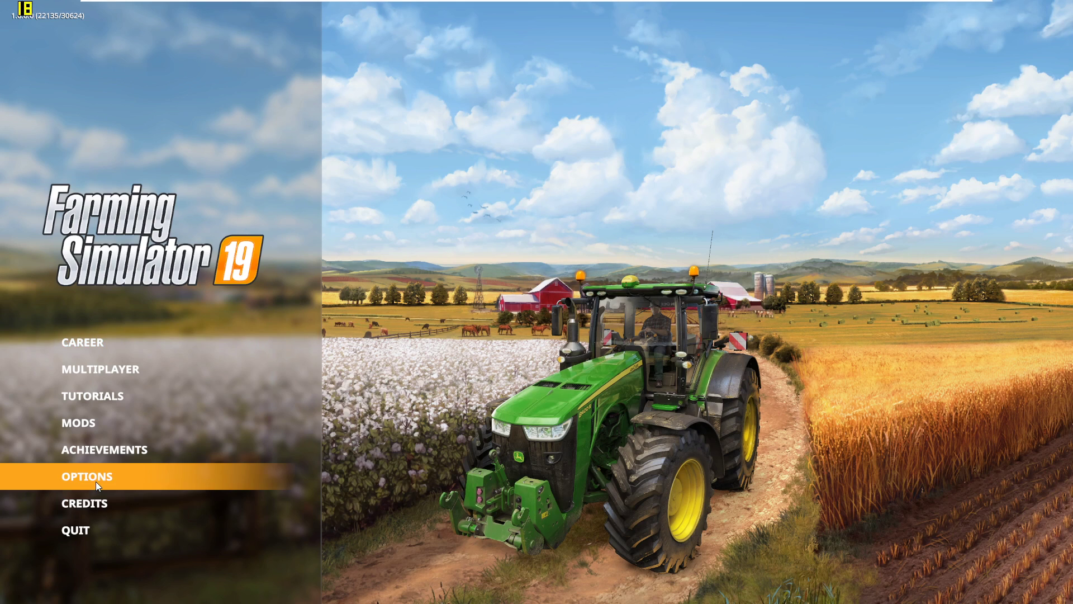
pyautogui.click(86, 475)
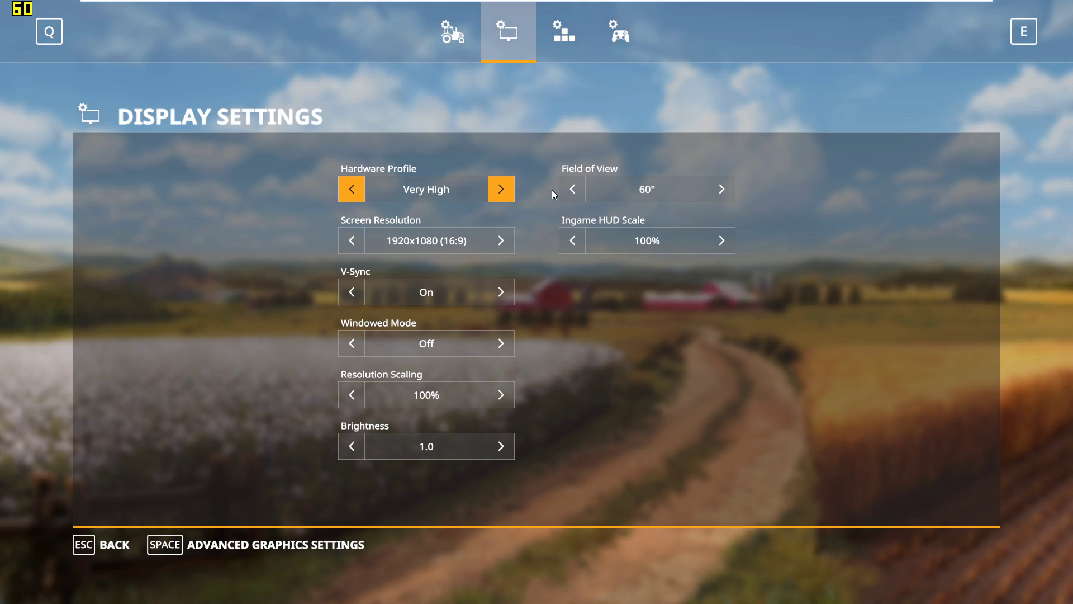
pyautogui.press('Escape')
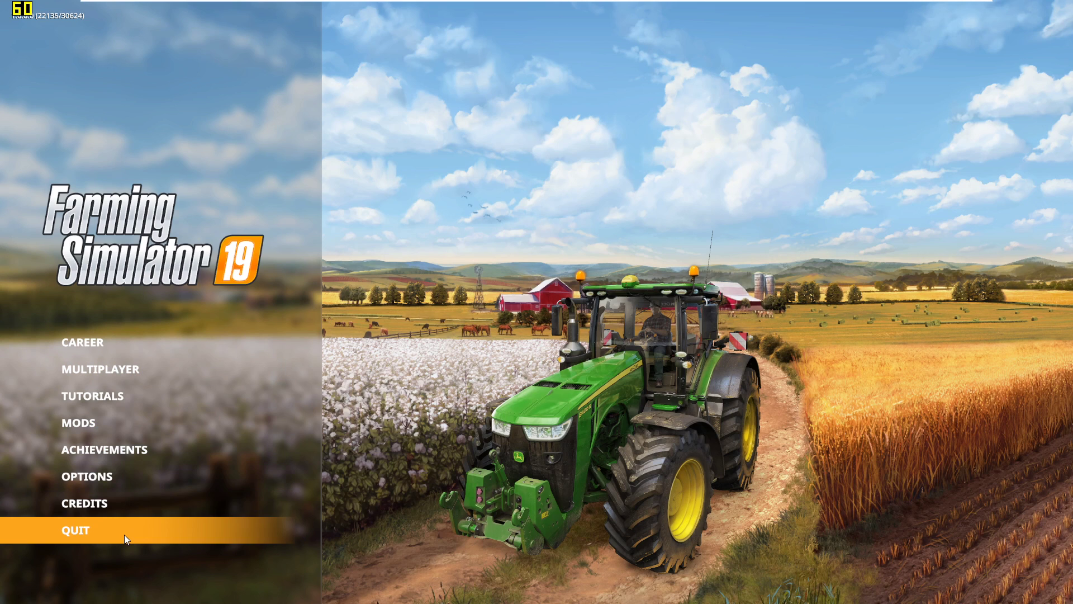
pyautogui.moveTo(534, 375)
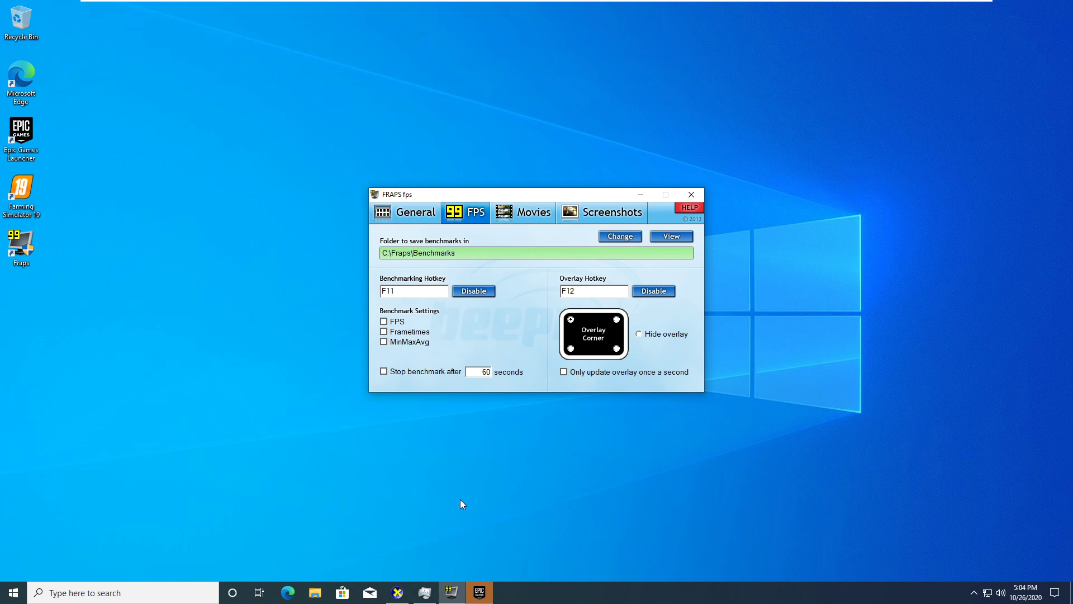
pyautogui.moveTo(449, 506)
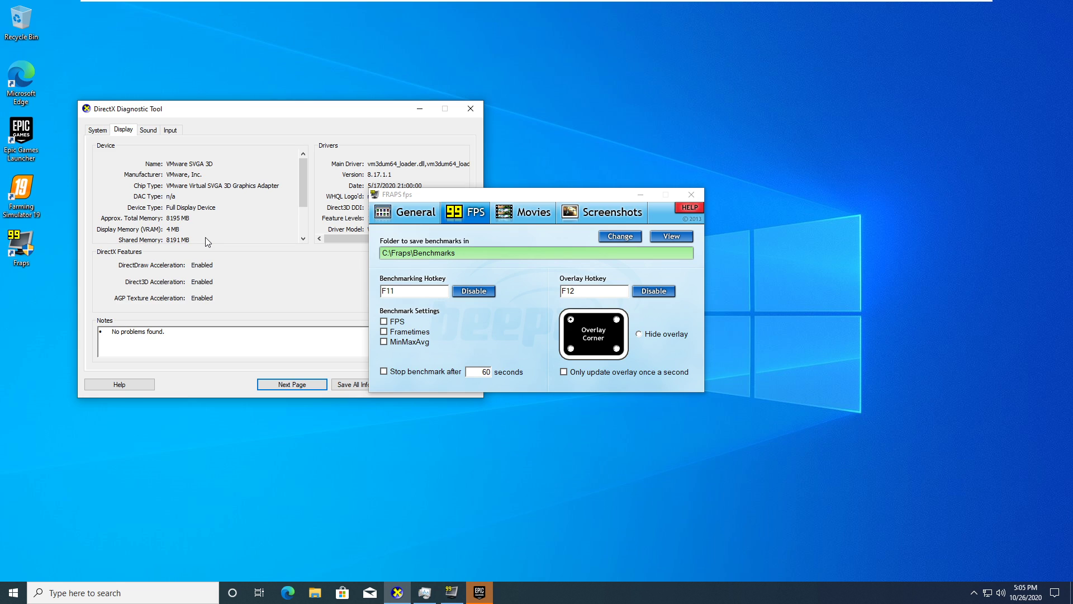
pyautogui.moveTo(254, 250)
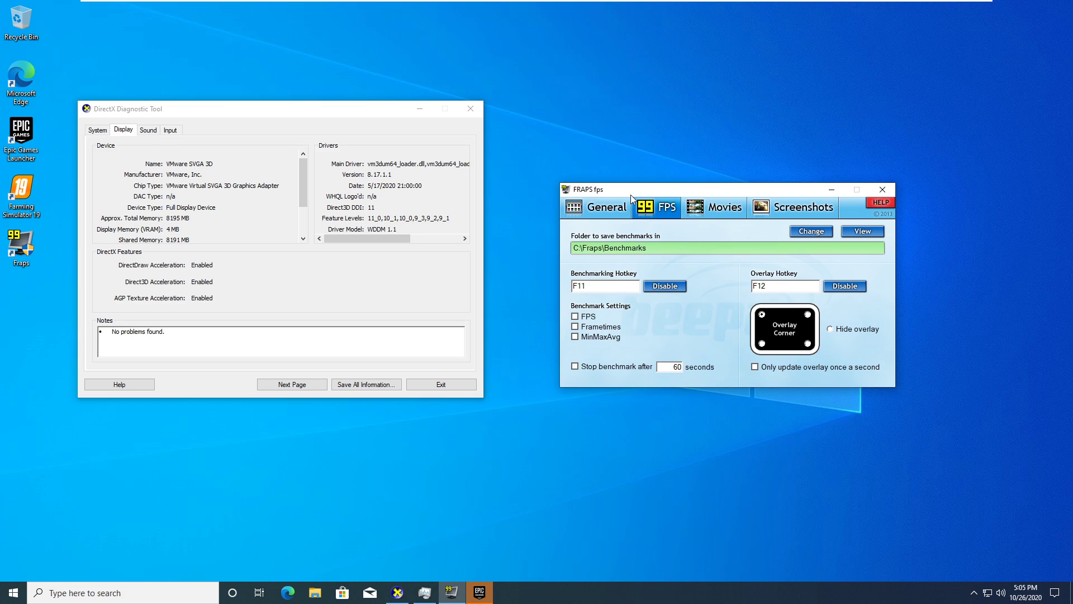
pyautogui.moveTo(295, 107)
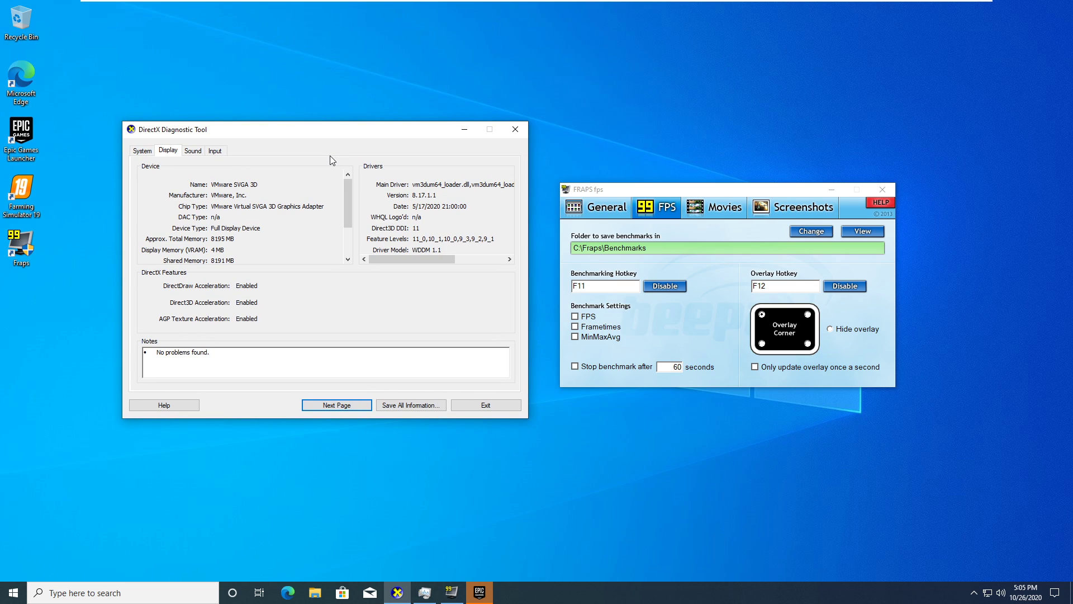
# Move the DxDiag window aside and bring up Task Manager's CPU performance page.
pyautogui.moveTo(329, 129); pyautogui.dragTo(327, 141)
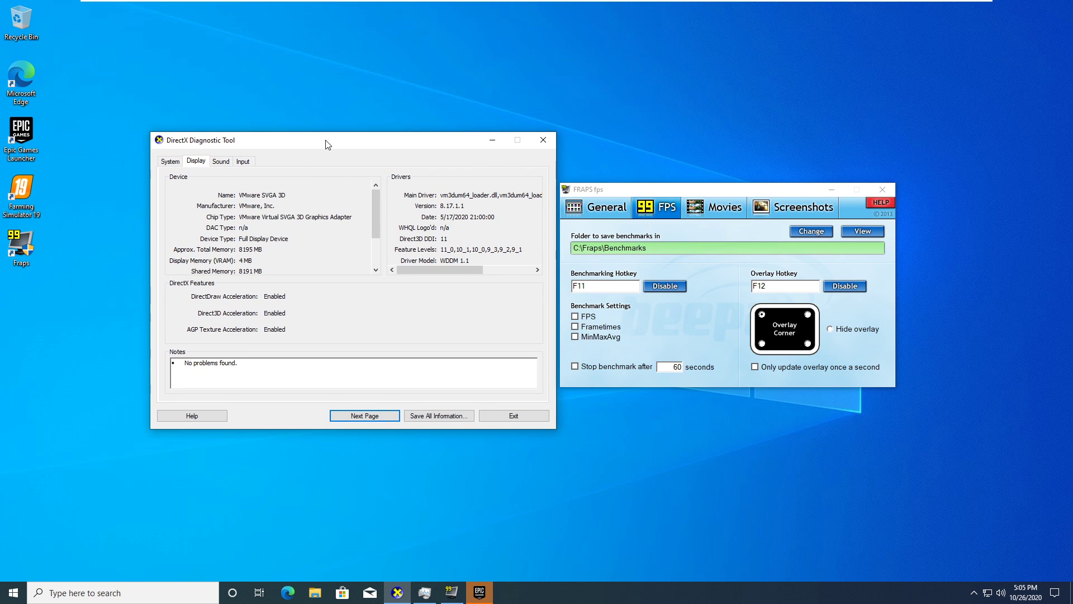
pyautogui.click(424, 592)
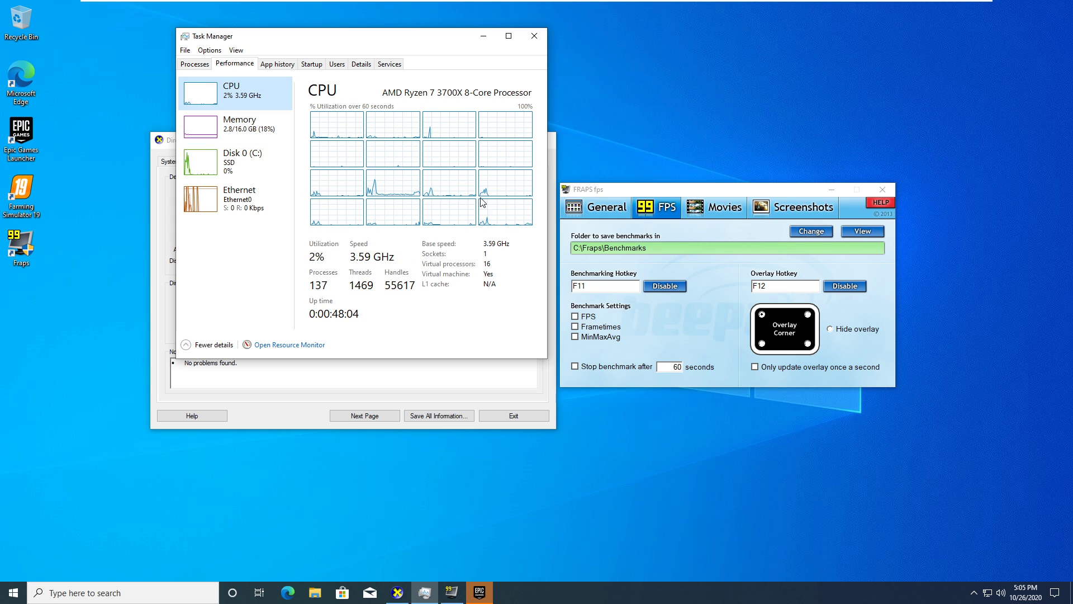
pyautogui.moveTo(489, 272)
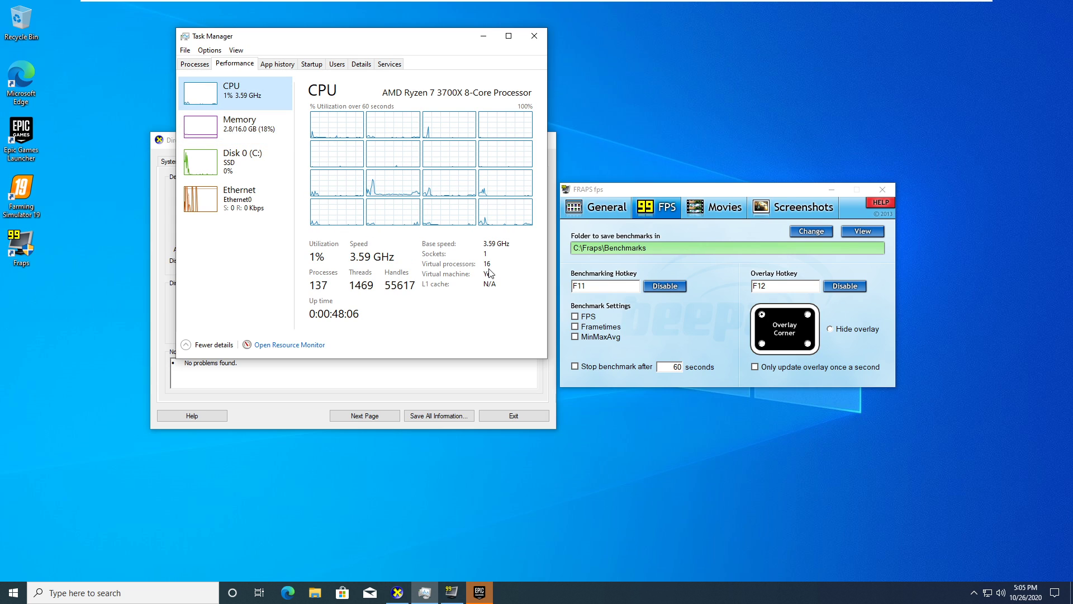